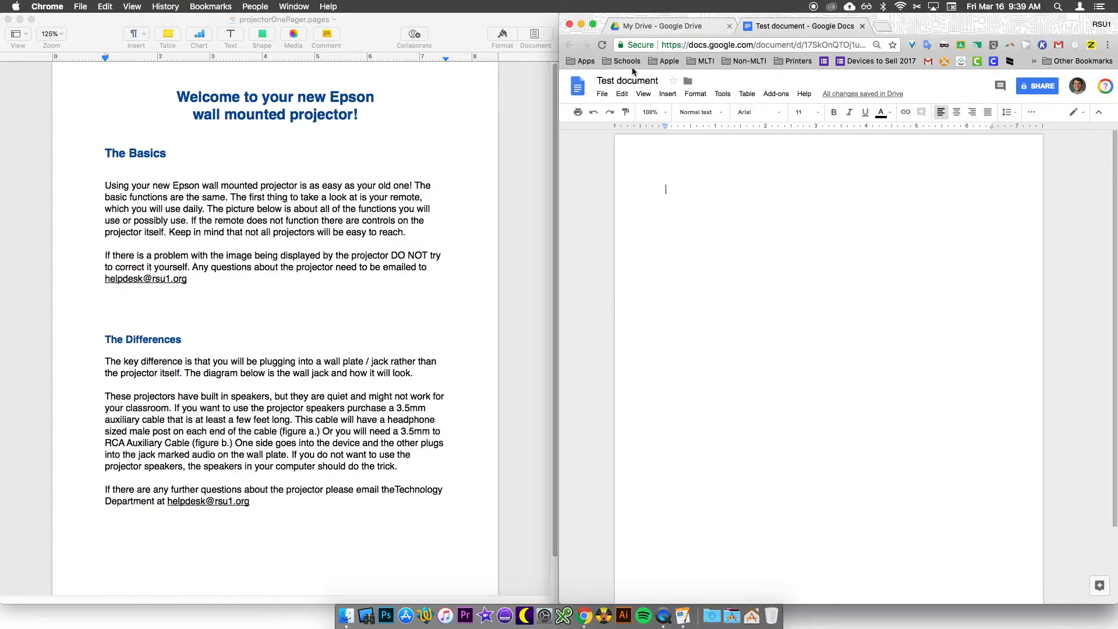
Bring the Pages Epson projector one-pager into focus for selecting its text.
click(627, 81)
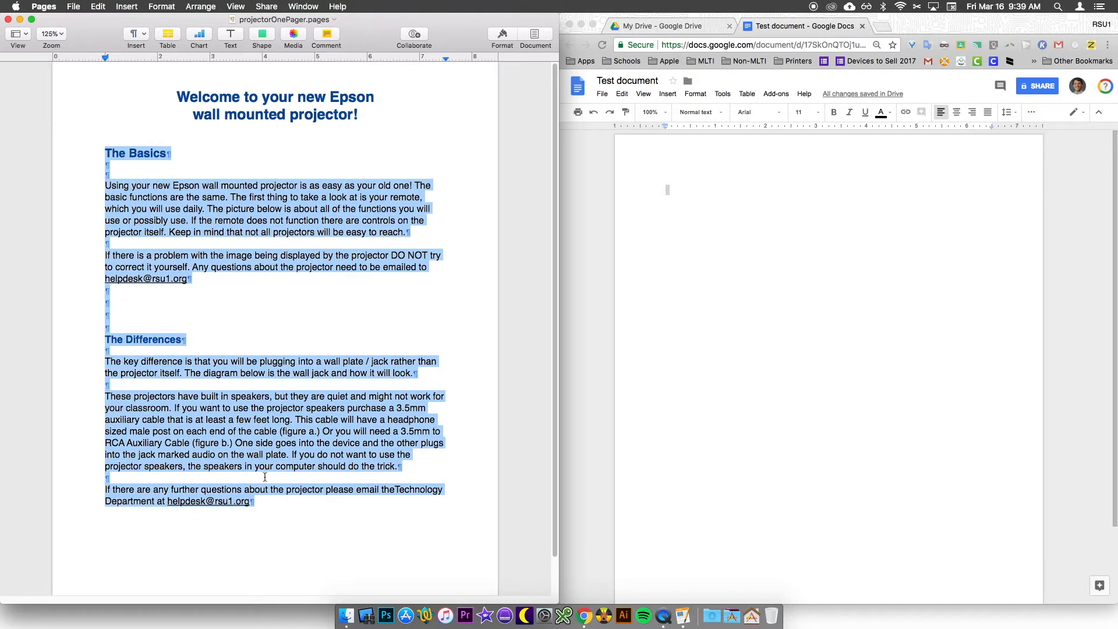
mouse_move(126, 169)
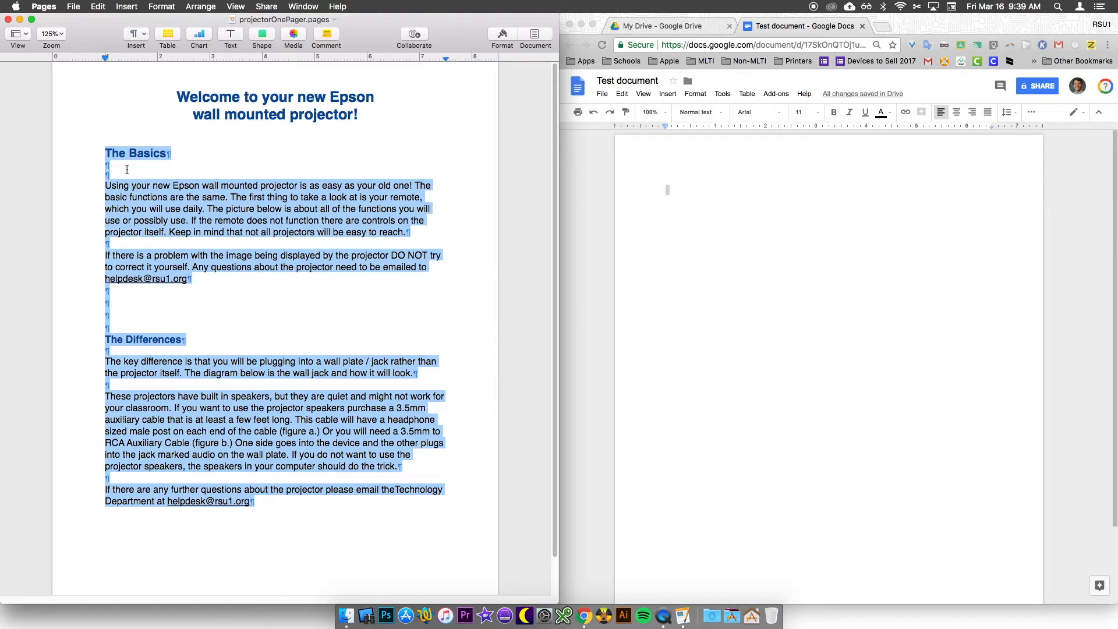
click(96, 7)
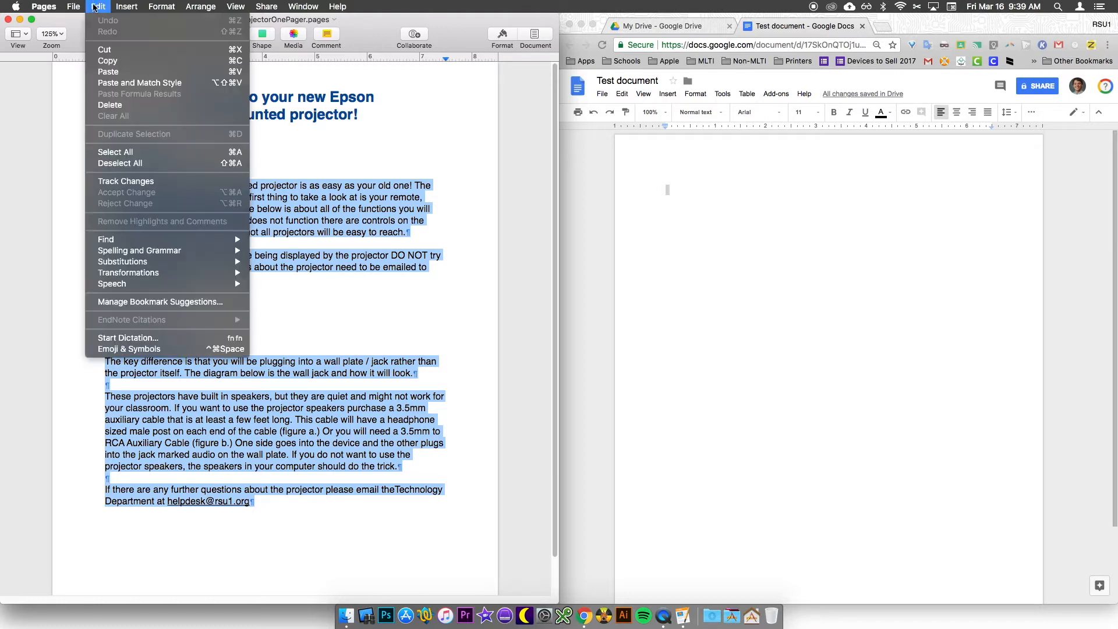
mouse_move(279, 121)
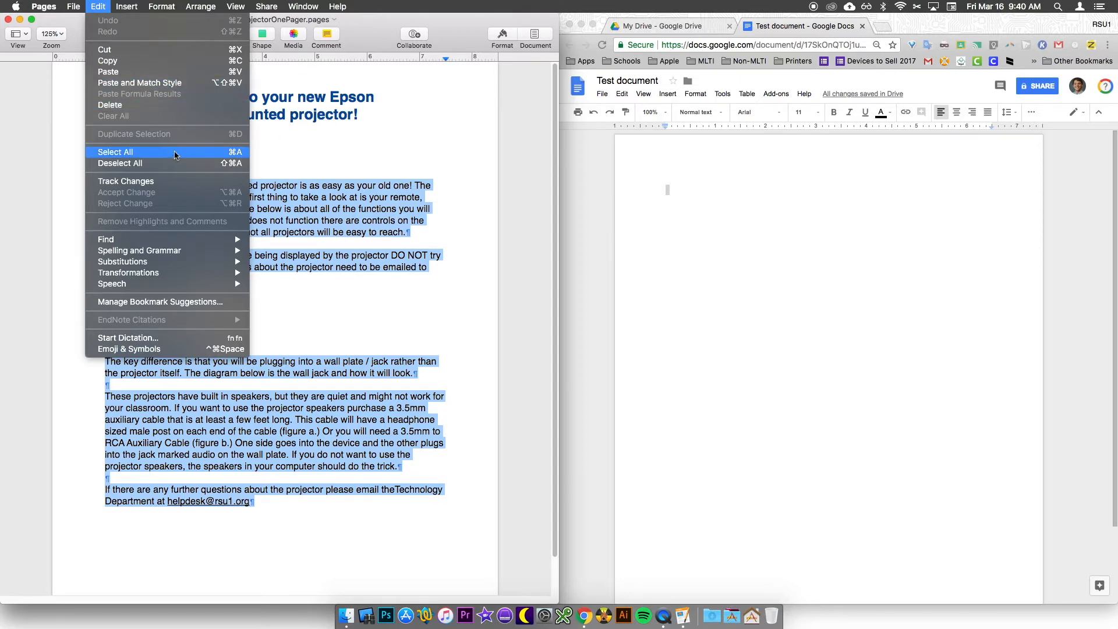
click(115, 152)
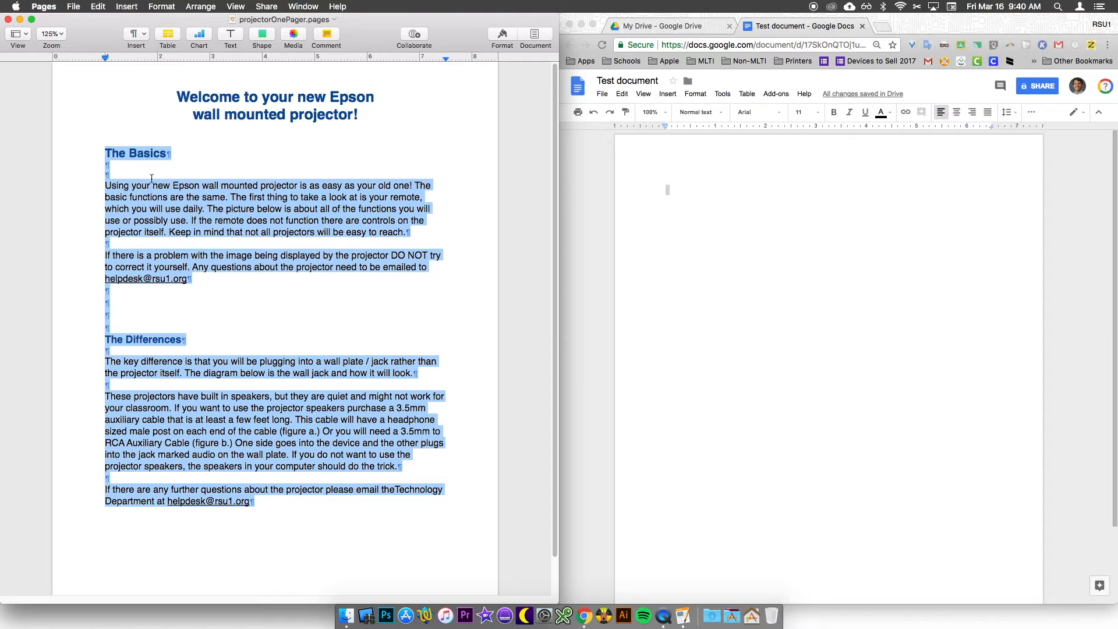
click(97, 7)
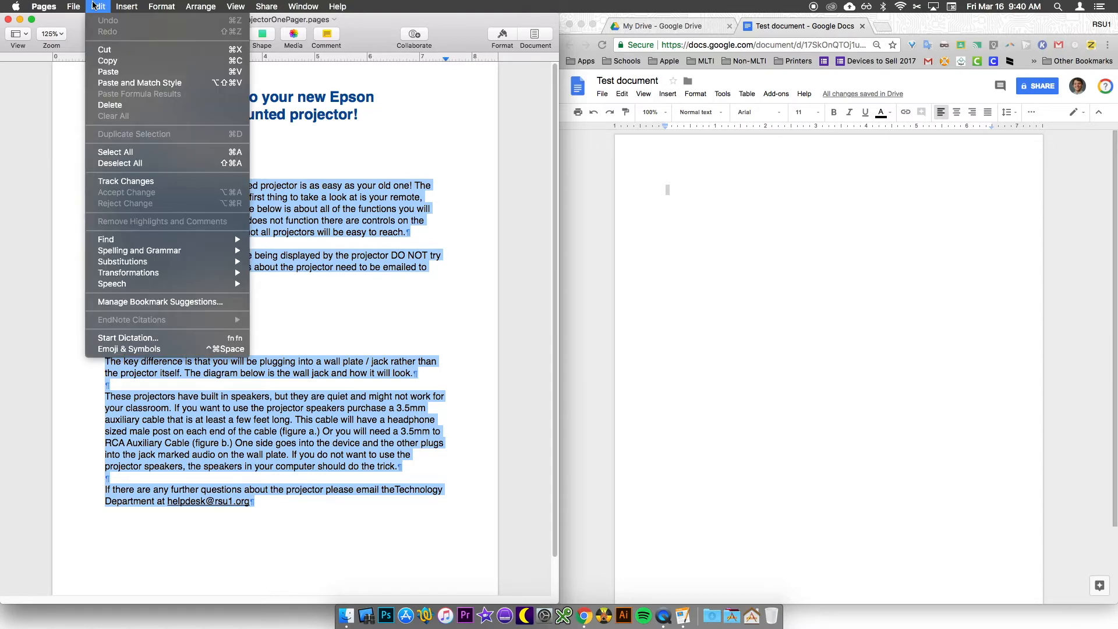
mouse_move(107, 60)
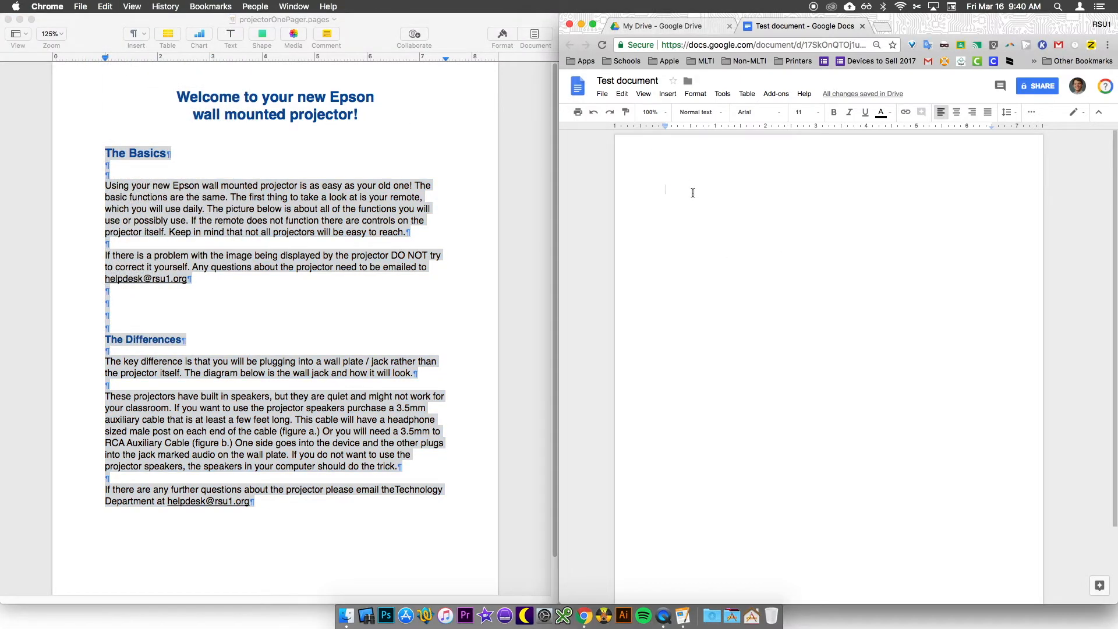
mouse_move(685, 192)
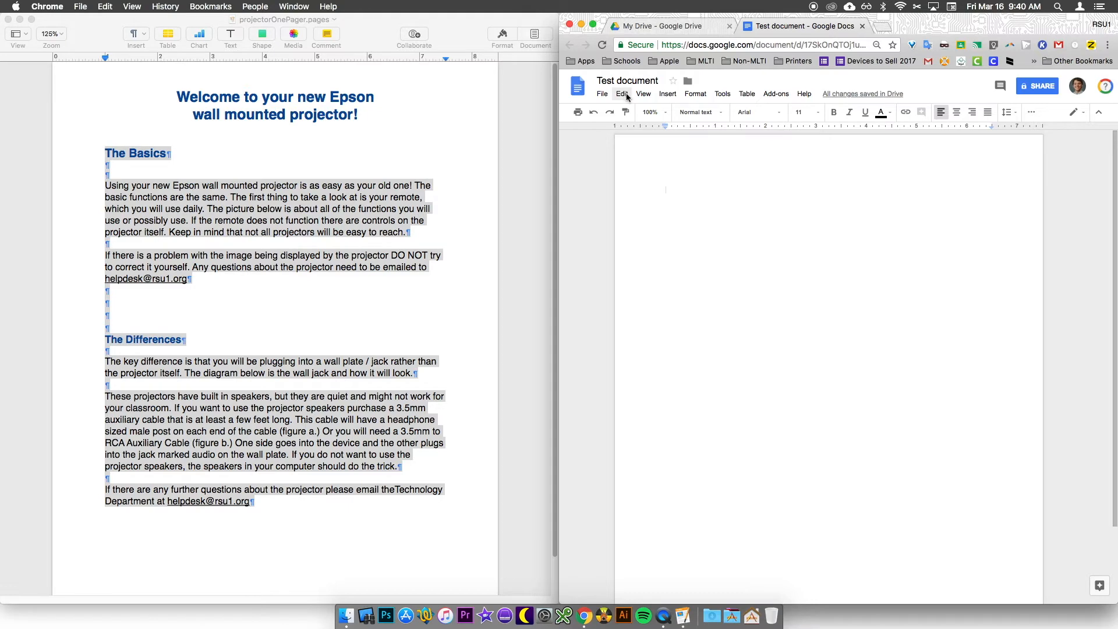
Paste the copied projector text into Test document via the Edit menu.
click(621, 94)
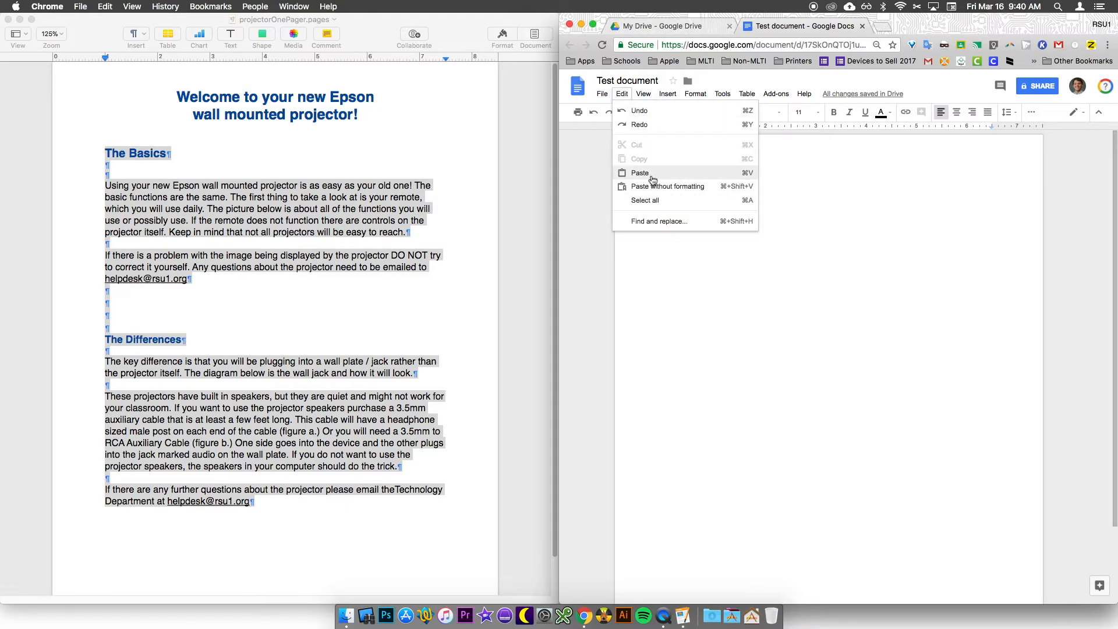
click(640, 172)
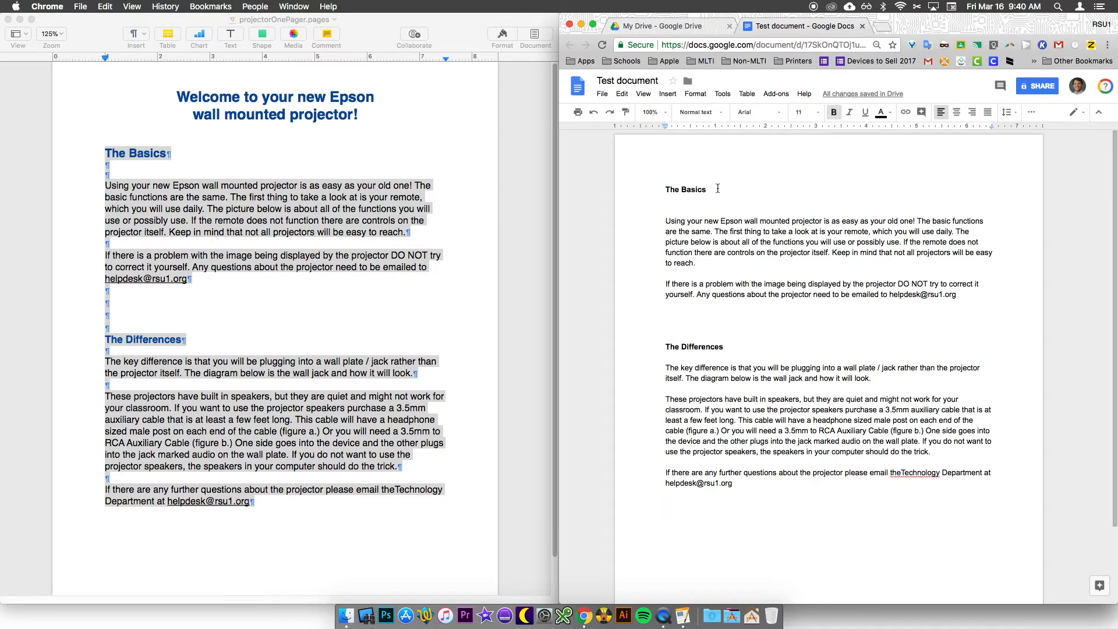
double_click(685, 188)
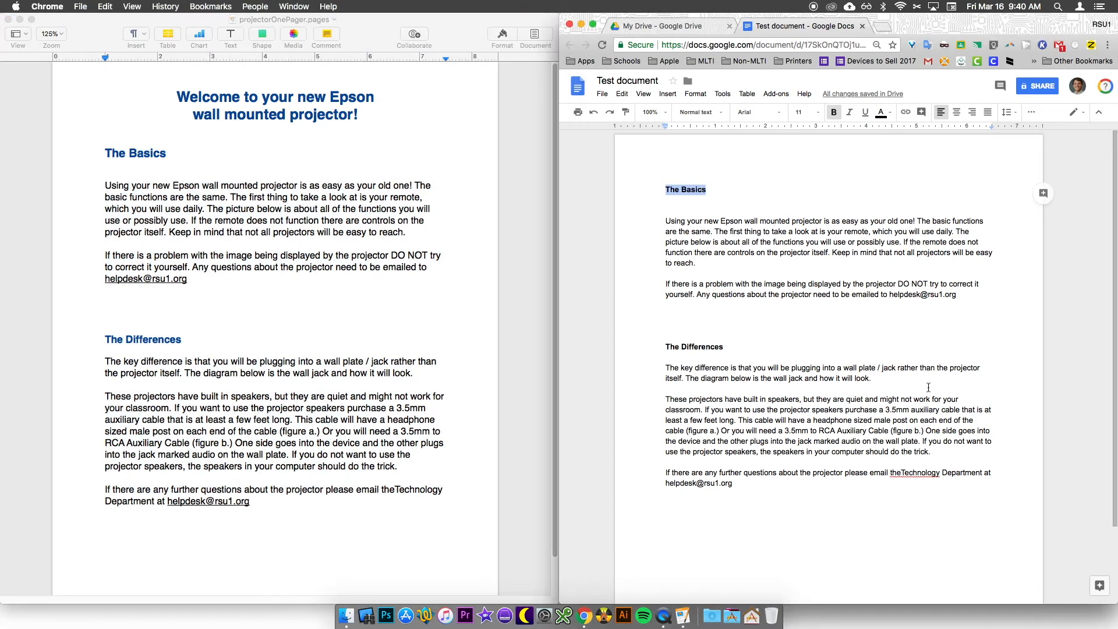
mouse_move(806, 336)
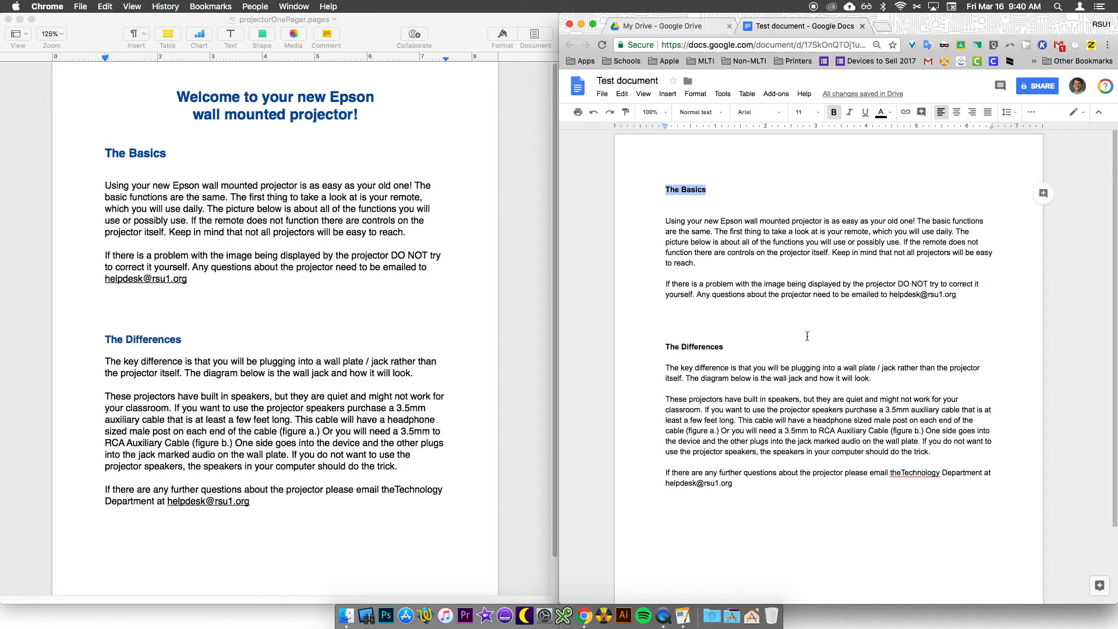
mouse_move(776, 346)
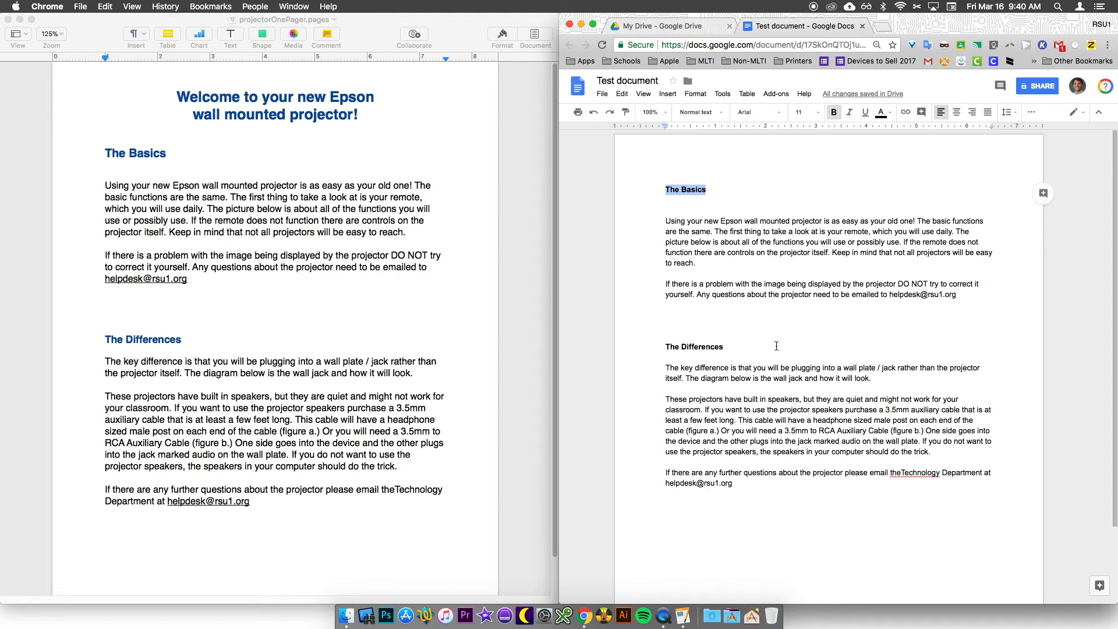